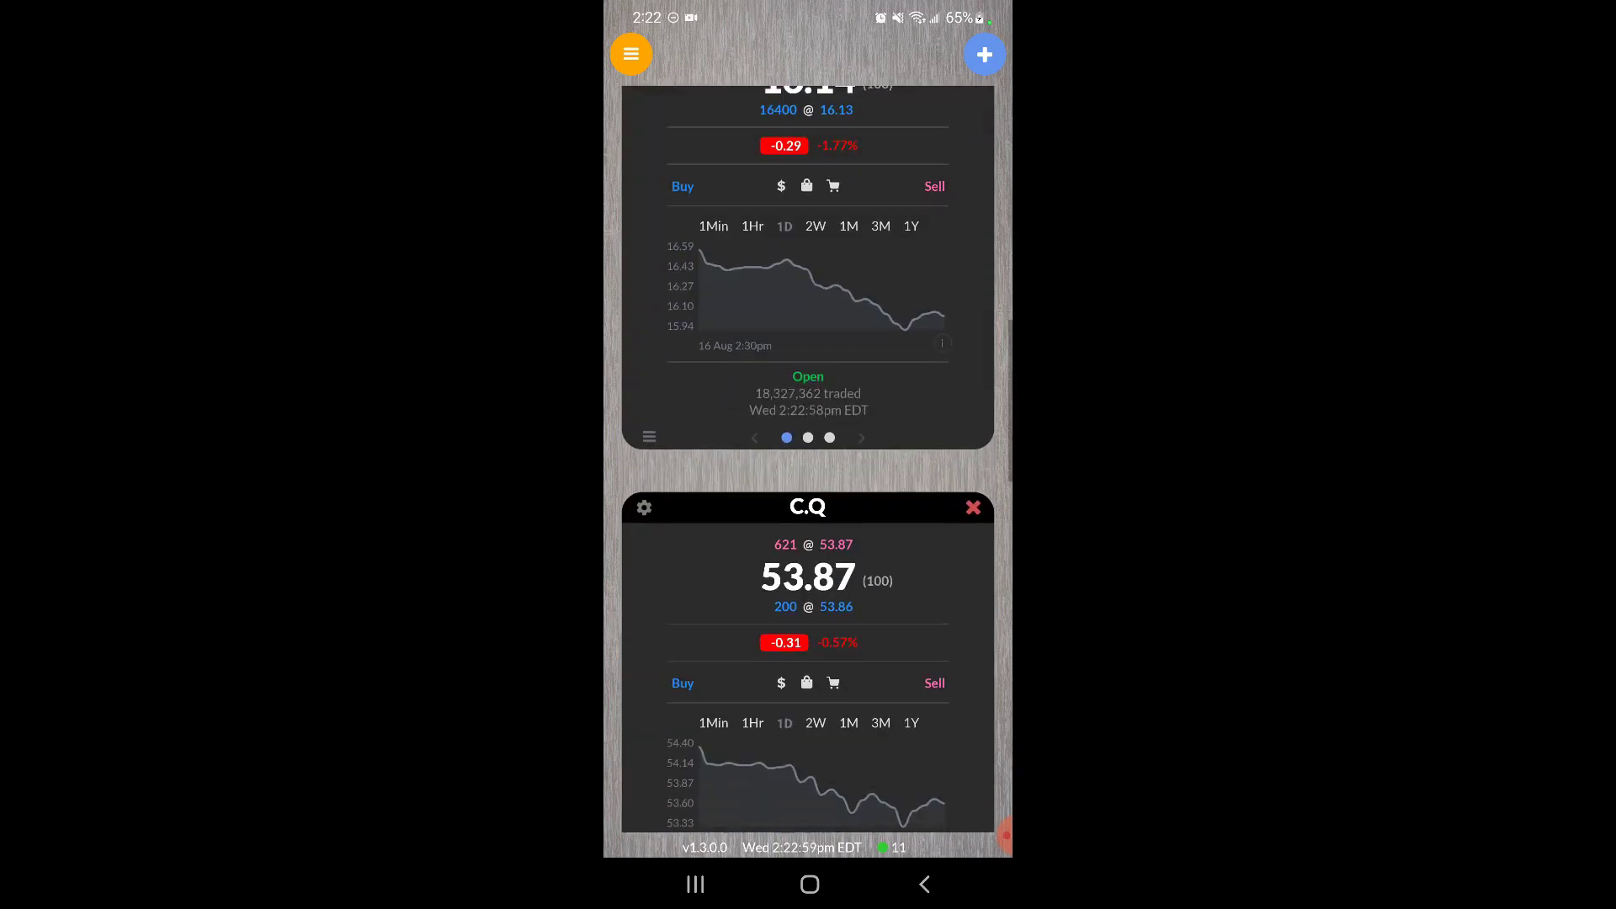
# Enter NQ.CME as a new symbol to add to the board of quote cards.
pyautogui.scroll(-3)
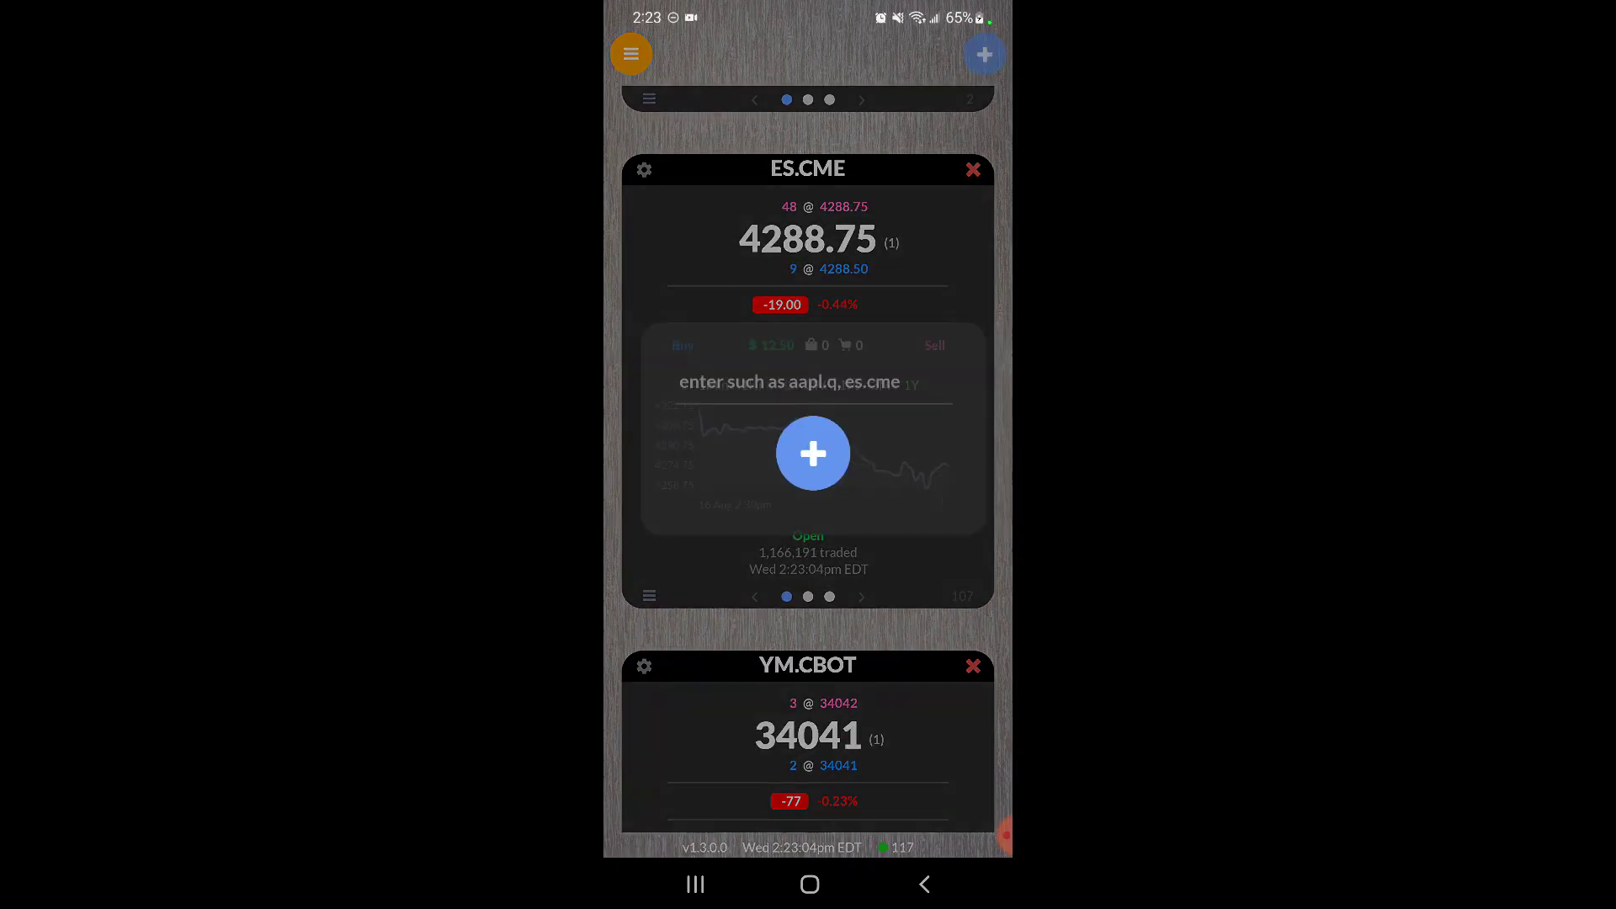
pyautogui.click(789, 382)
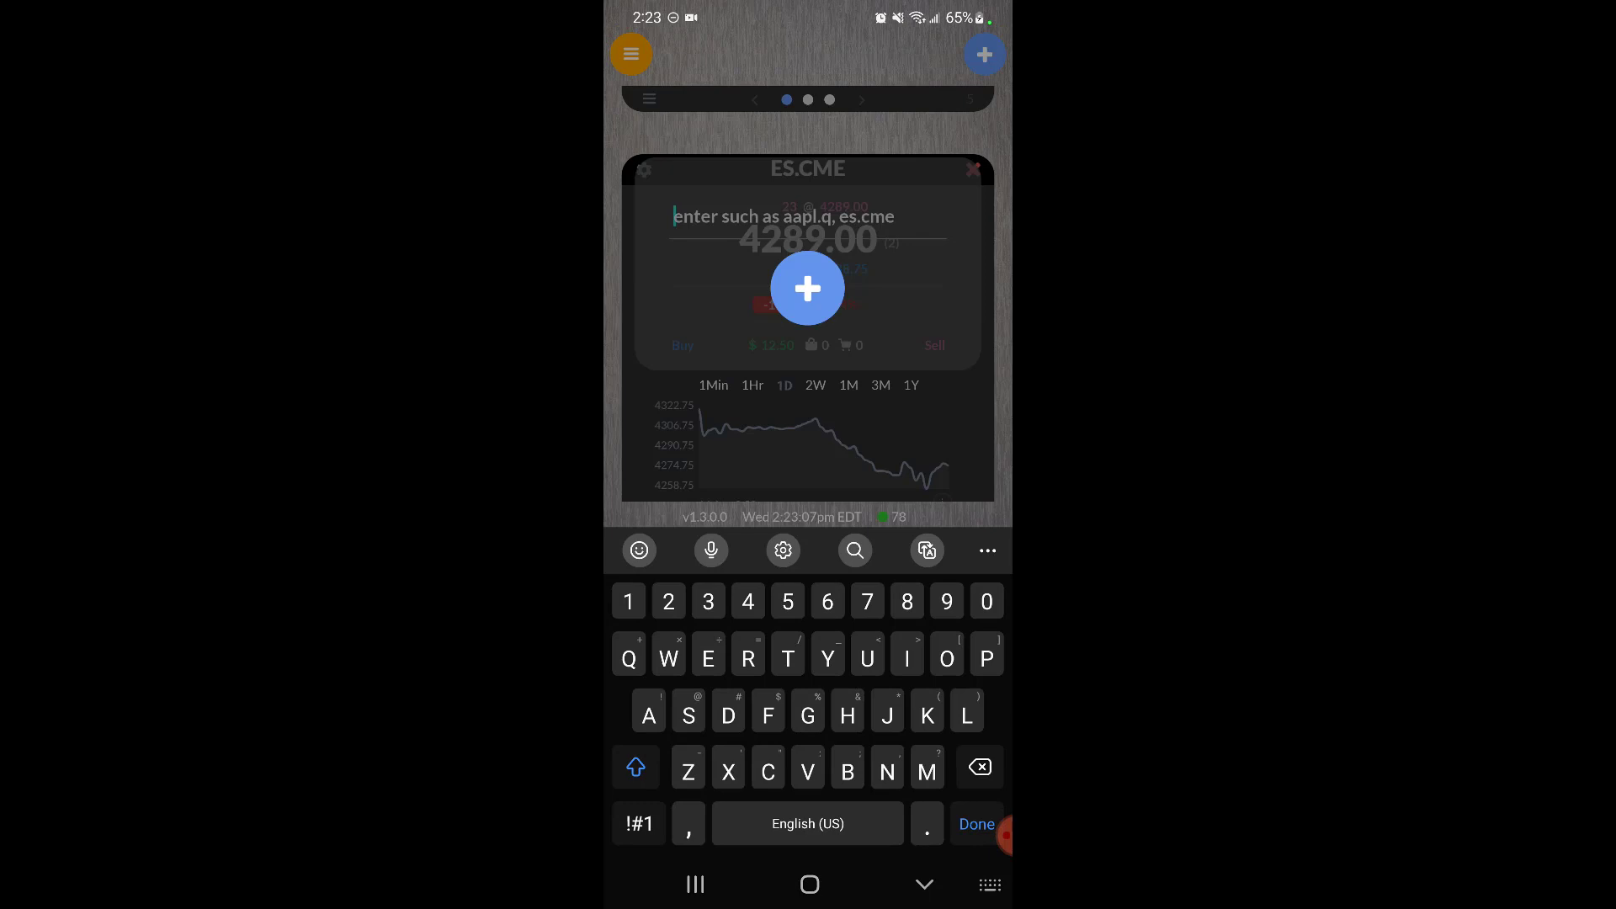
pyautogui.write('Nq')
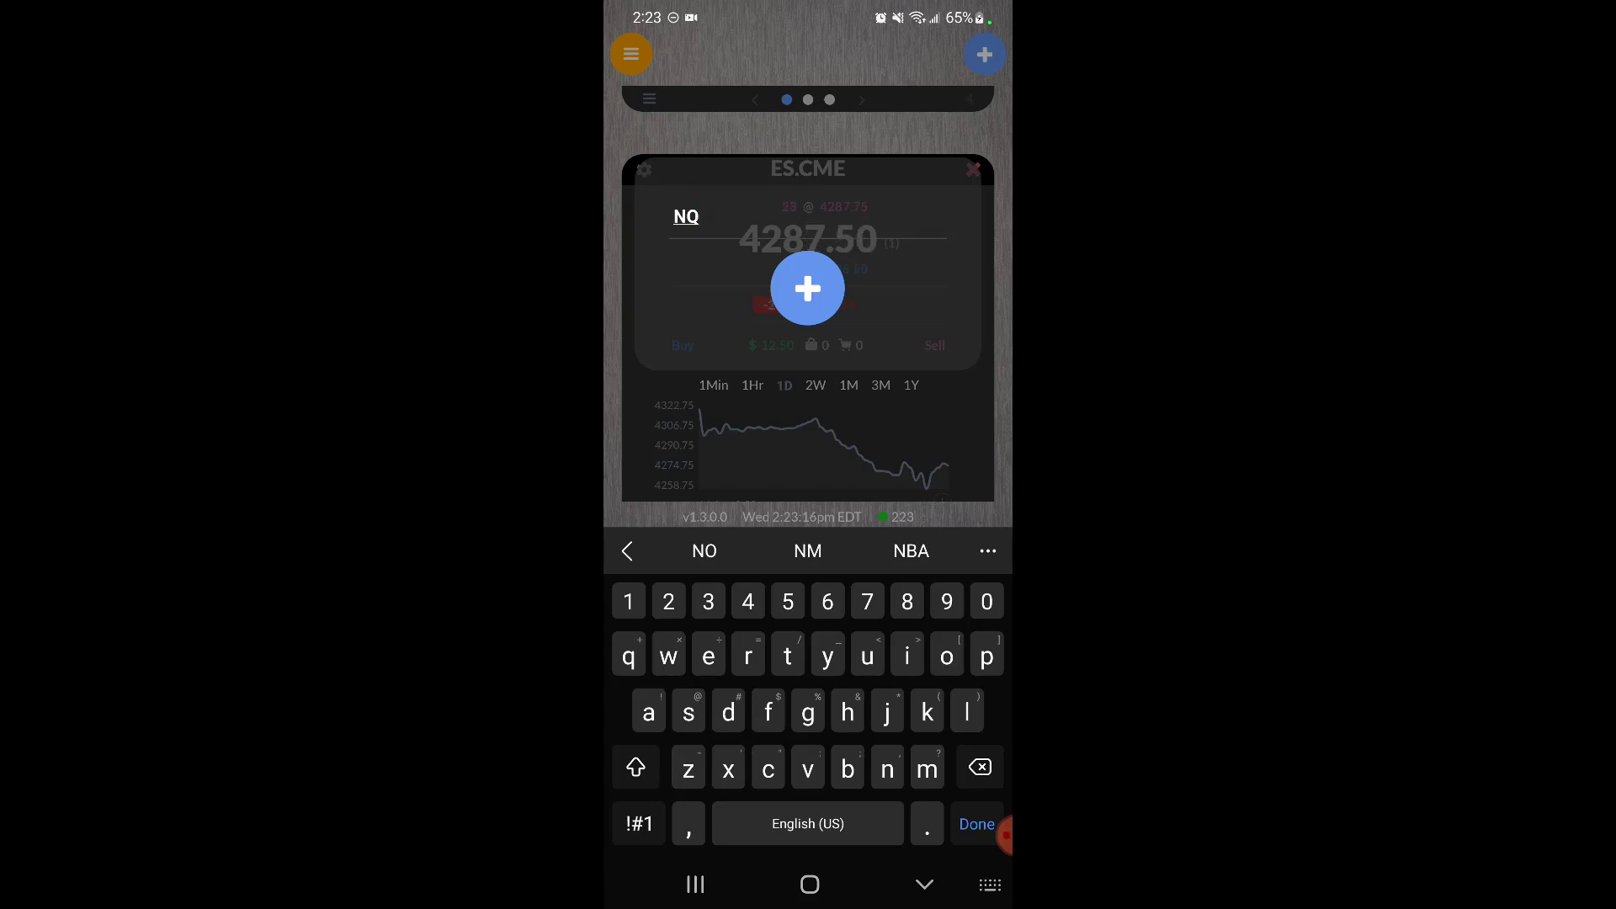
pyautogui.write('.')
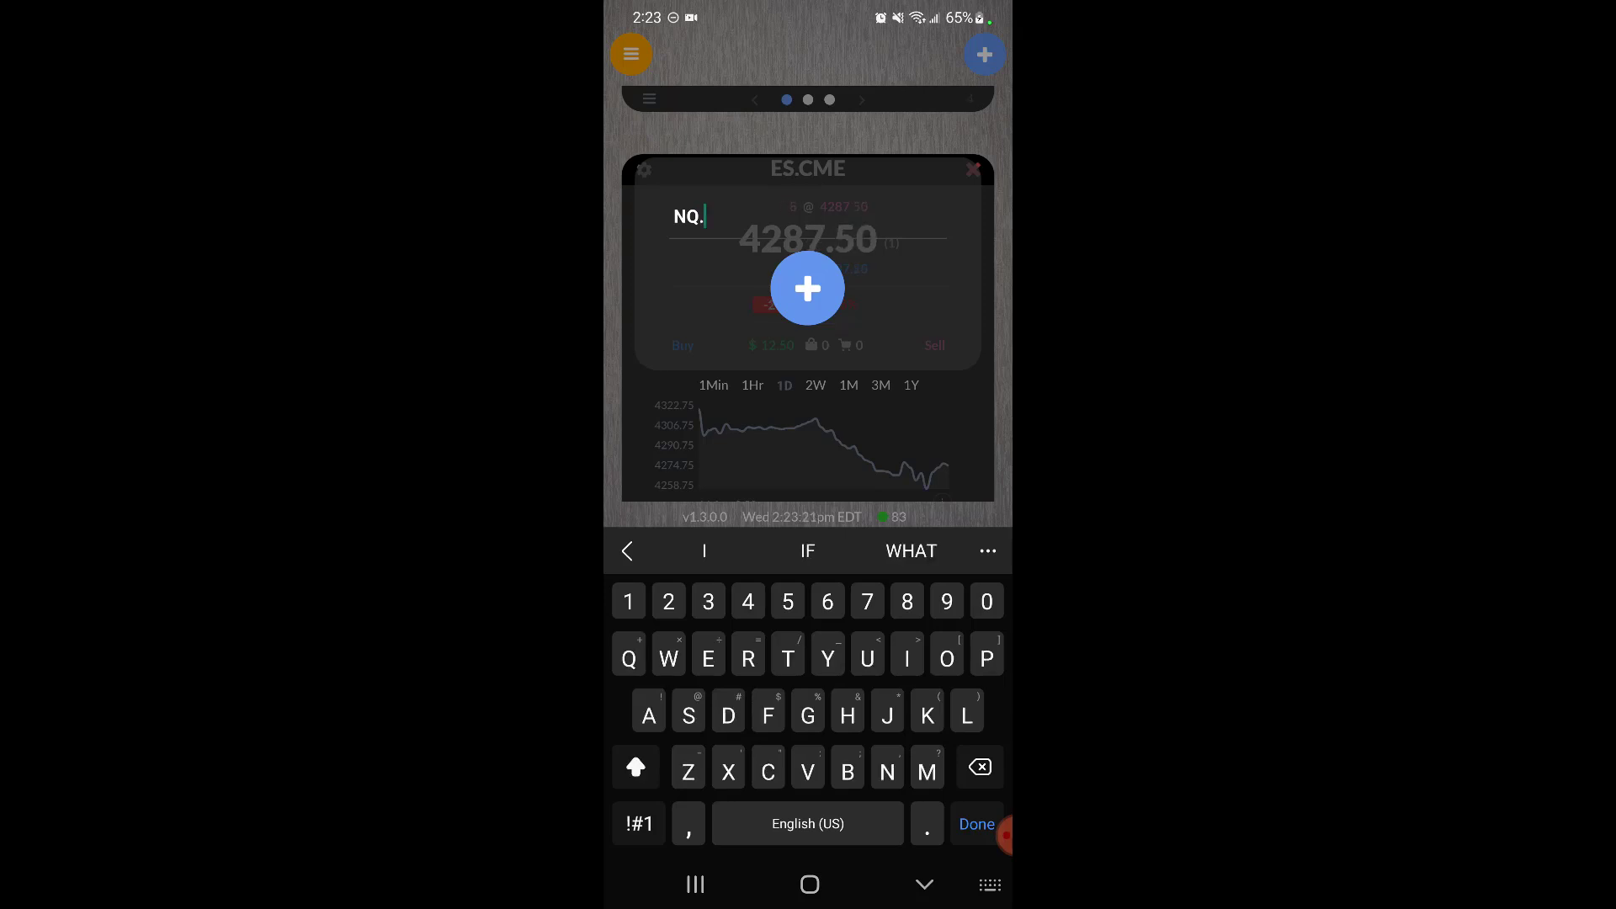
pyautogui.write('CME')
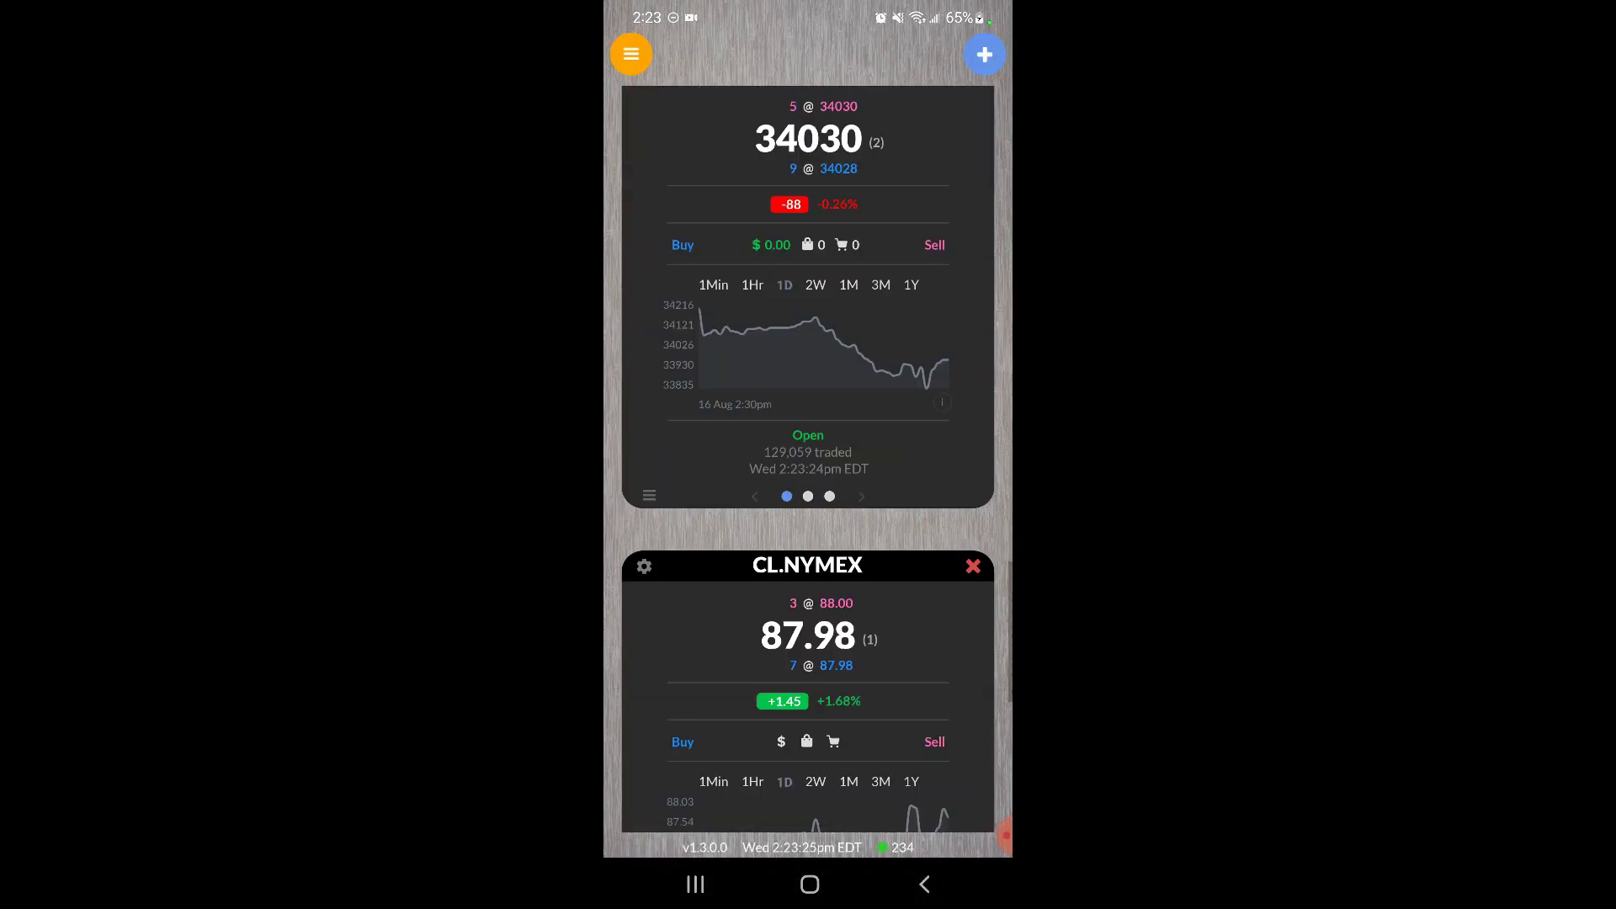
pyautogui.scroll(-3)
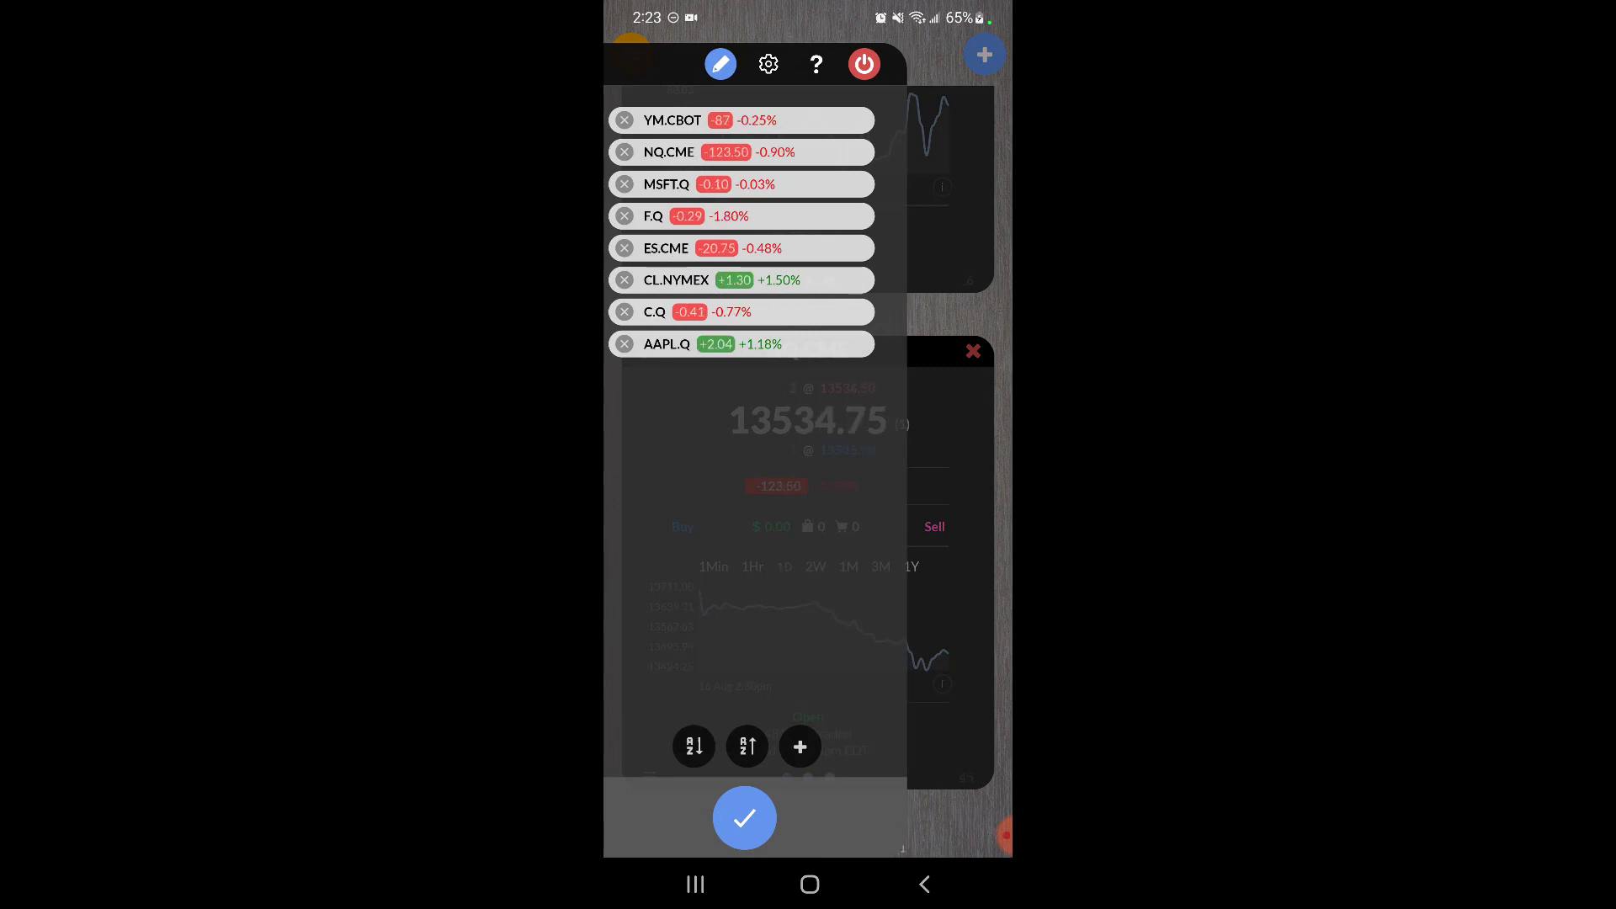
pyautogui.click(744, 818)
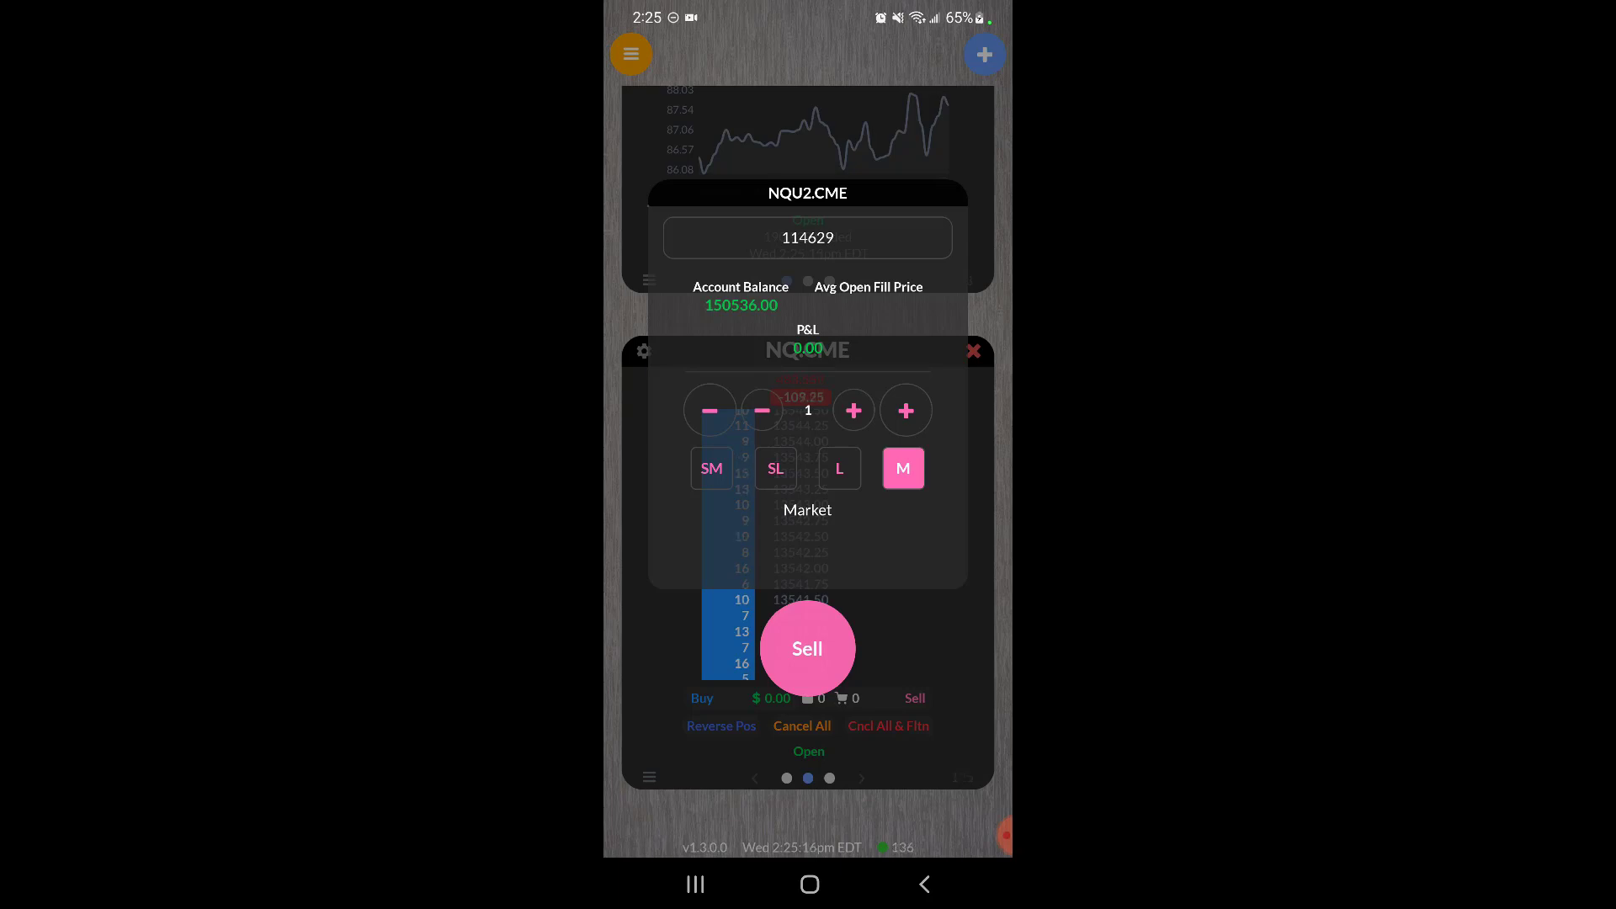
# Cycle the ticket through limit, stop-limit and stop-market types, settling on limit at 13551.75.
pyautogui.click(840, 468)
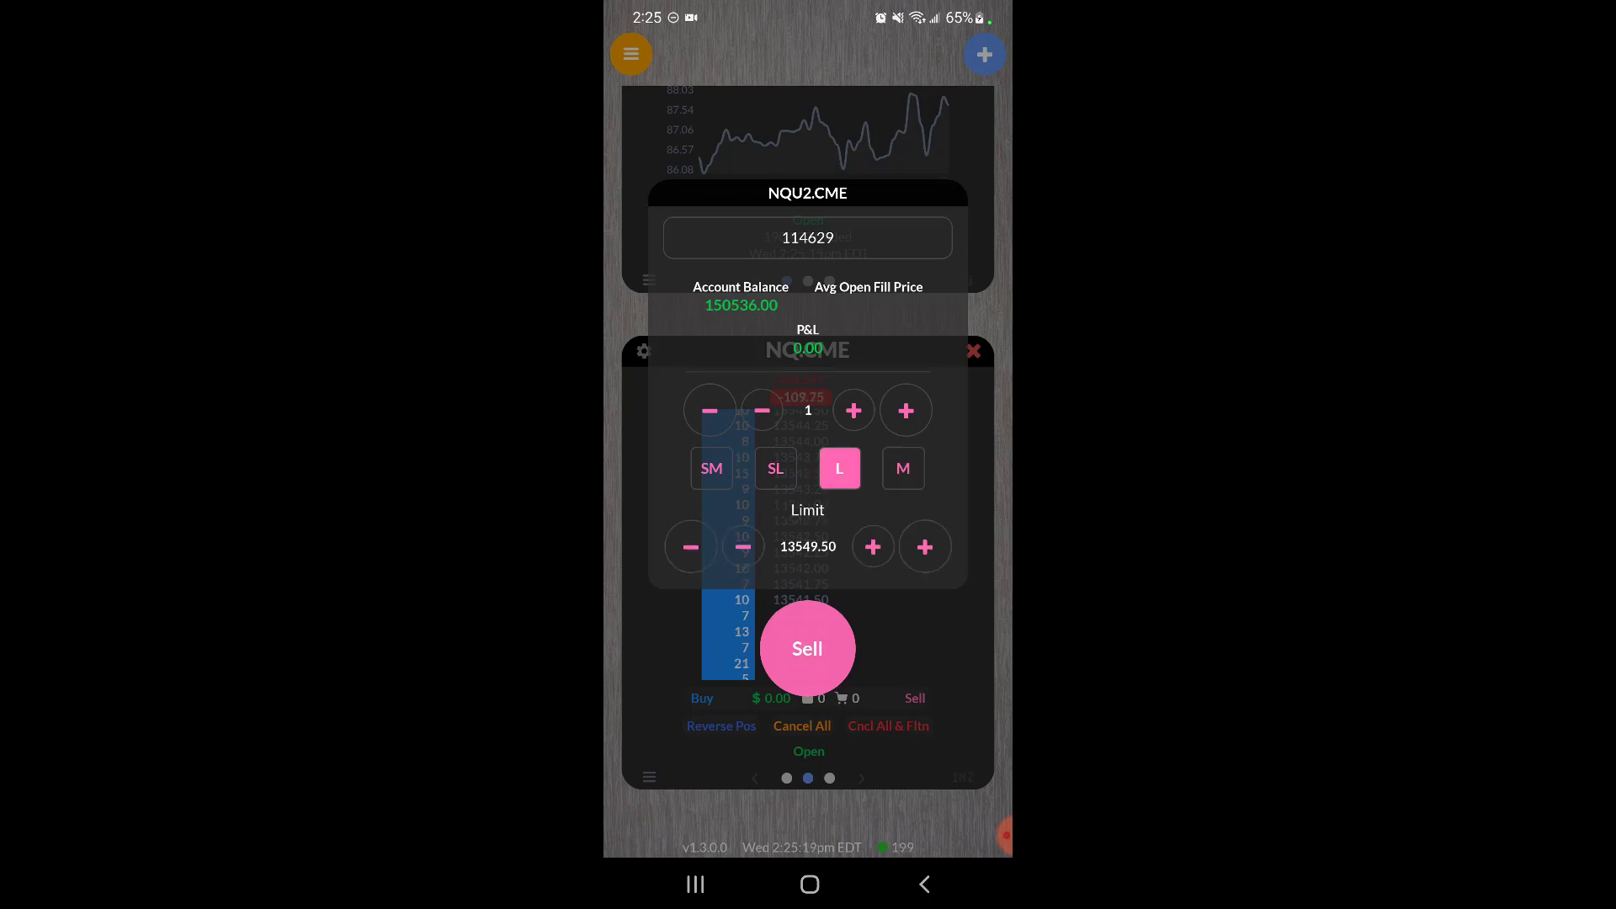
pyautogui.click(774, 468)
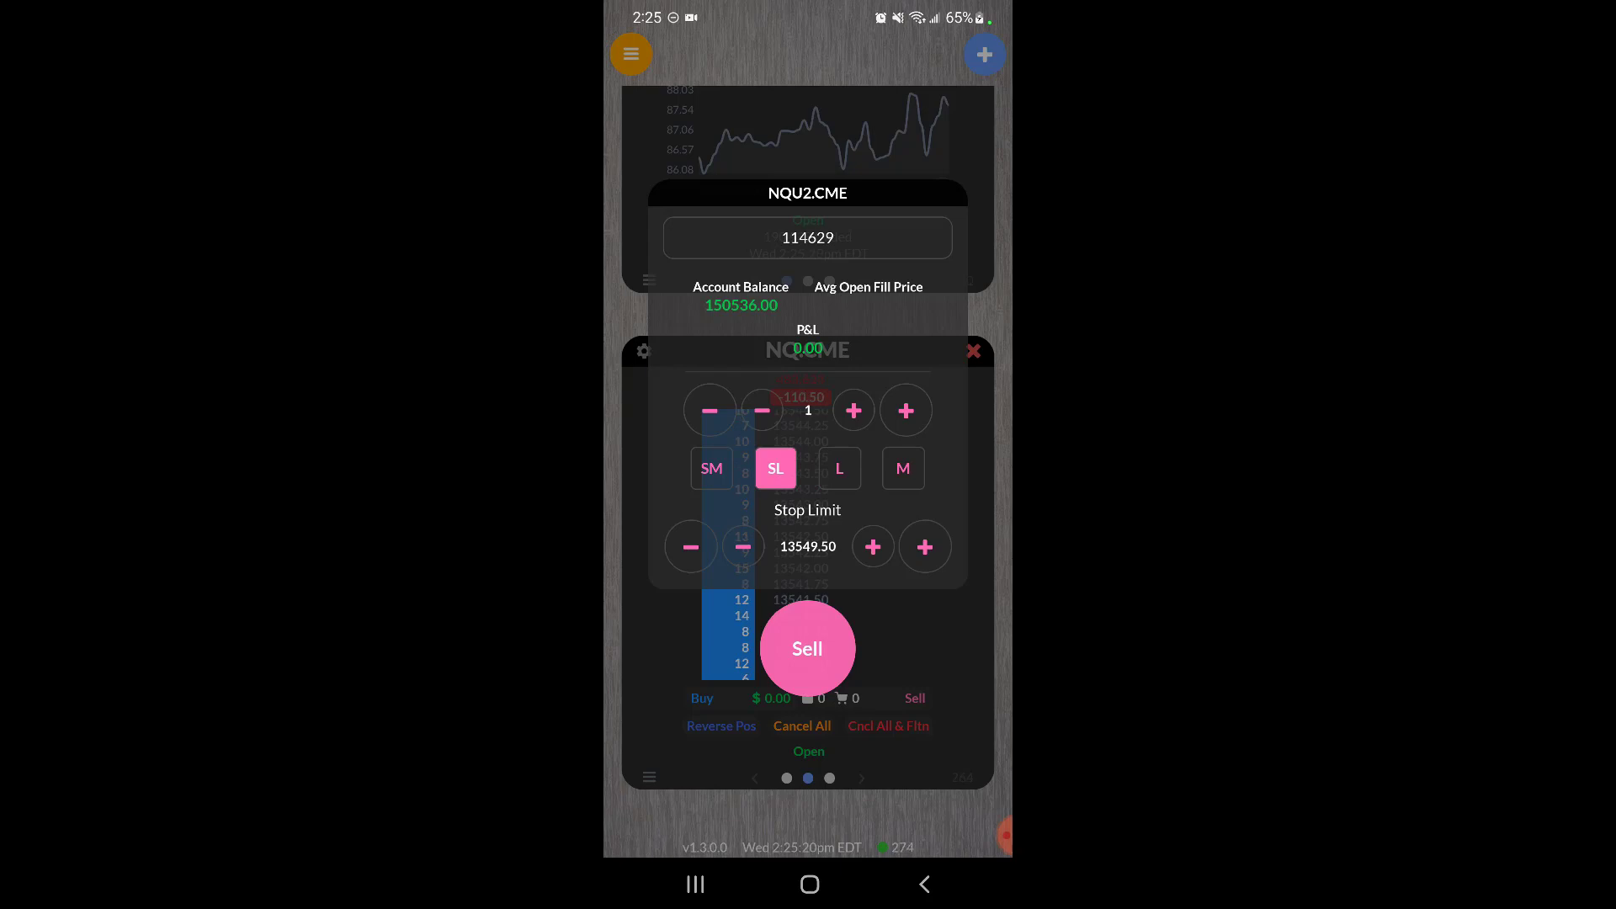
pyautogui.click(711, 468)
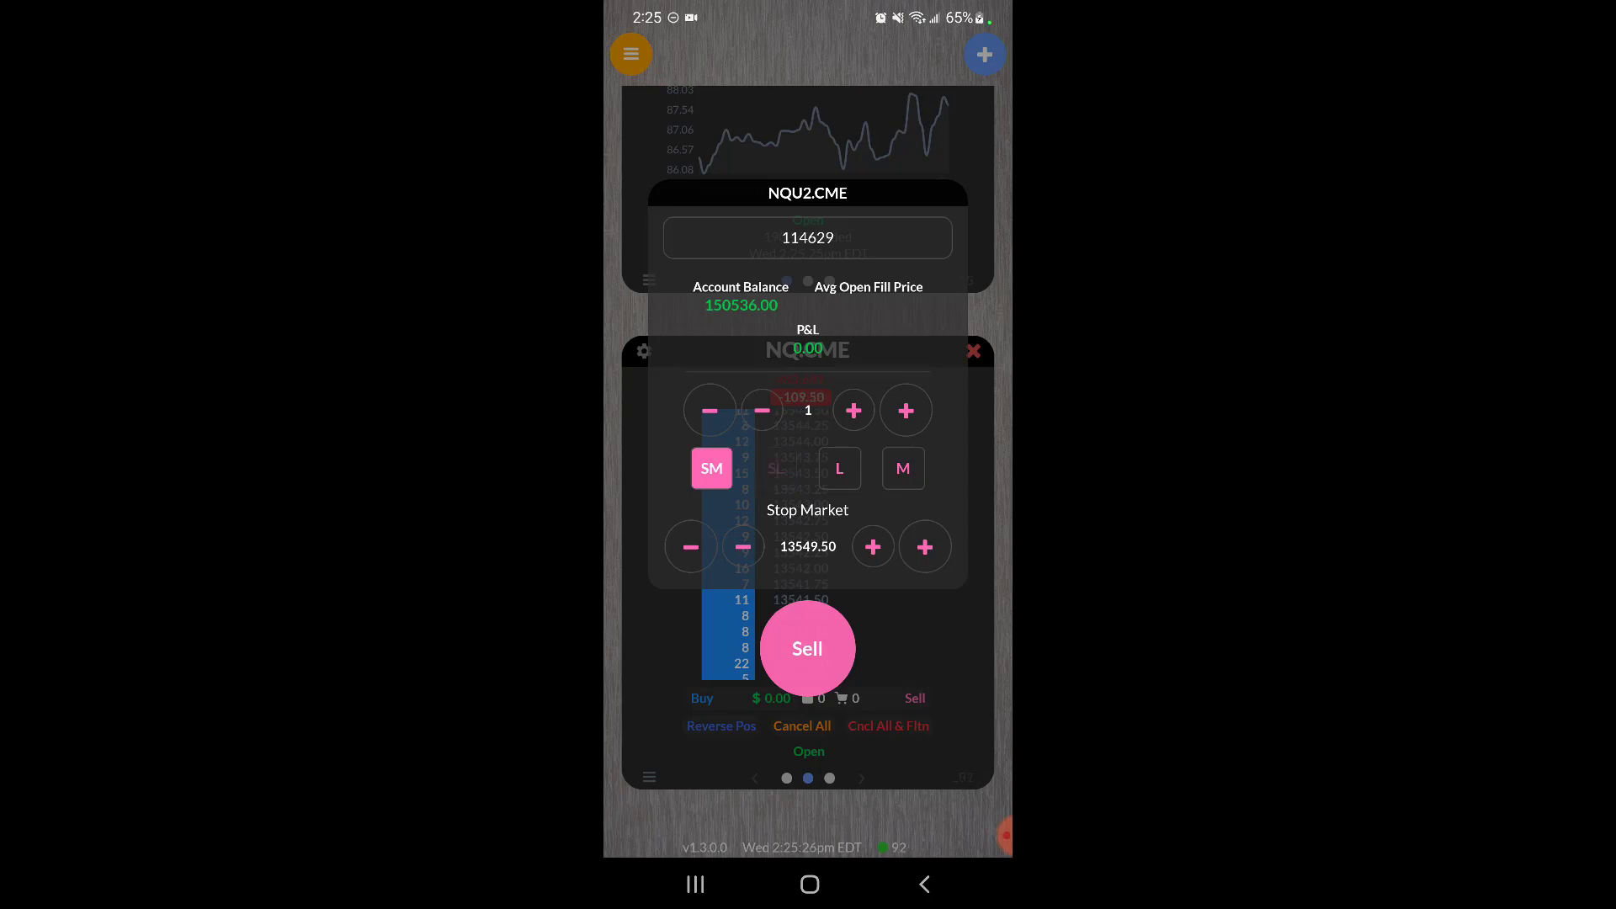
pyautogui.click(838, 468)
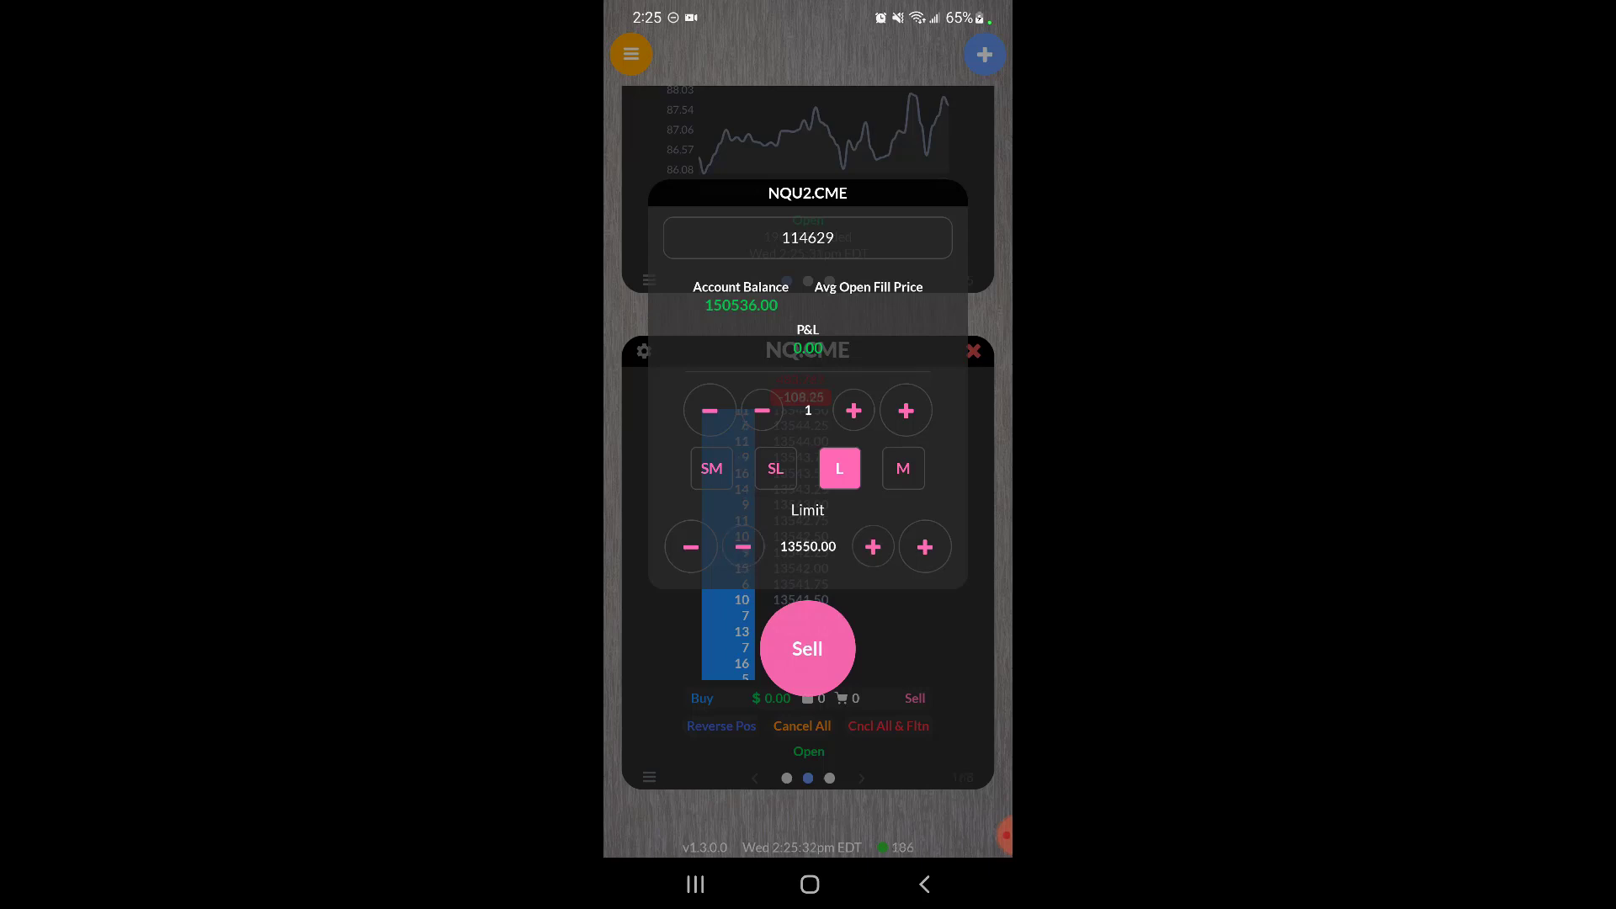
pyautogui.click(922, 545)
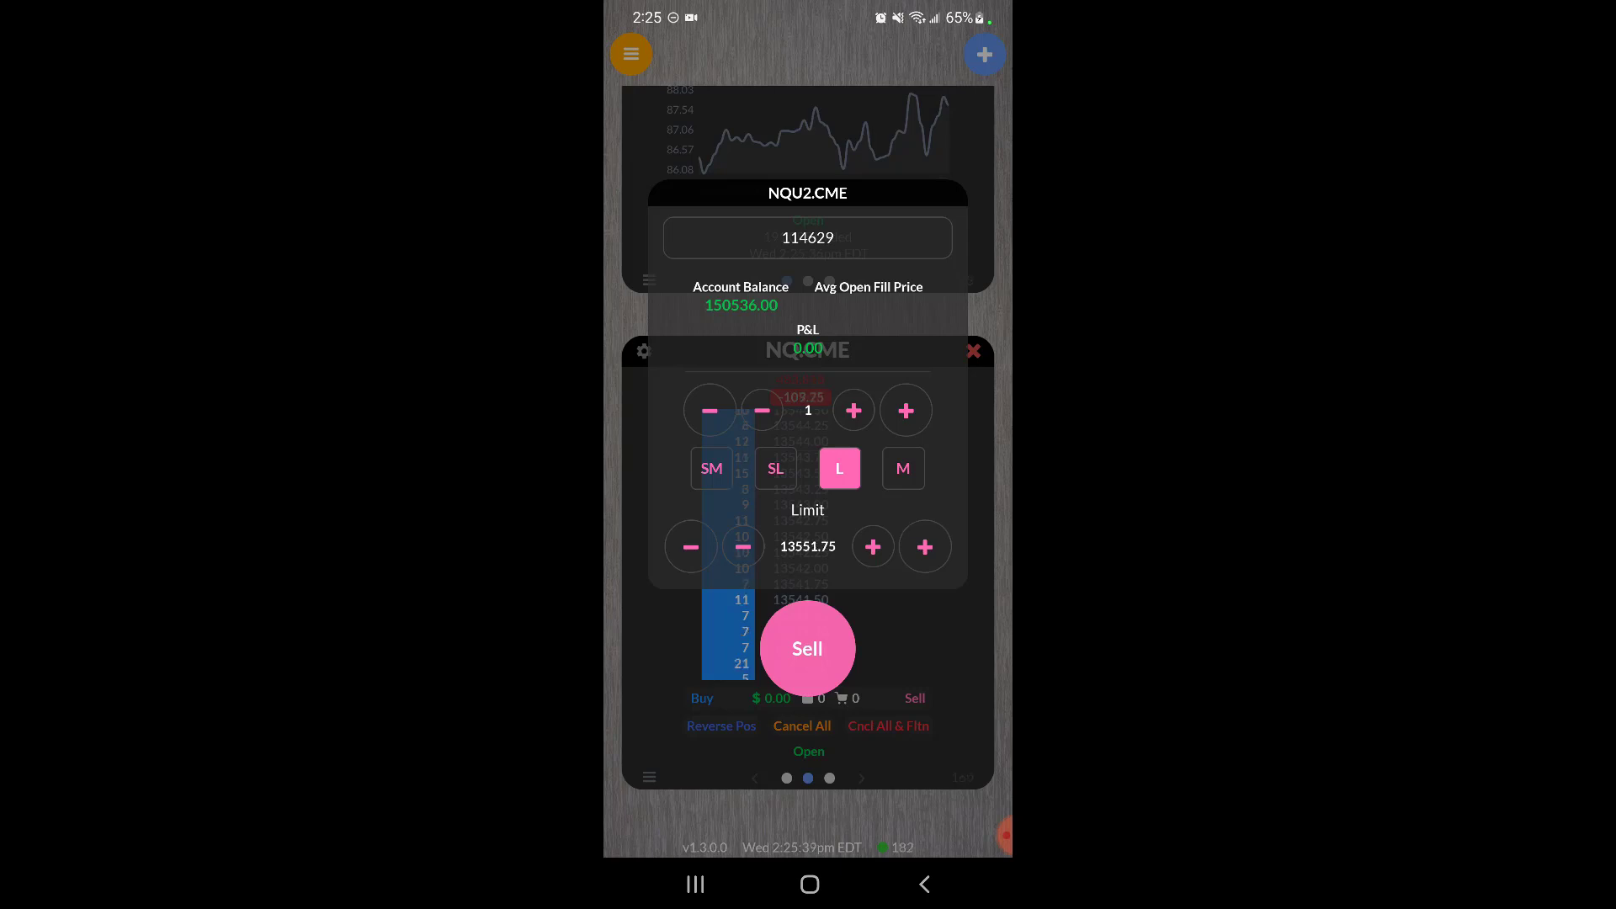
# Raise the sell quantity to 3 contracts and make it a market order.
pyautogui.click(854, 411)
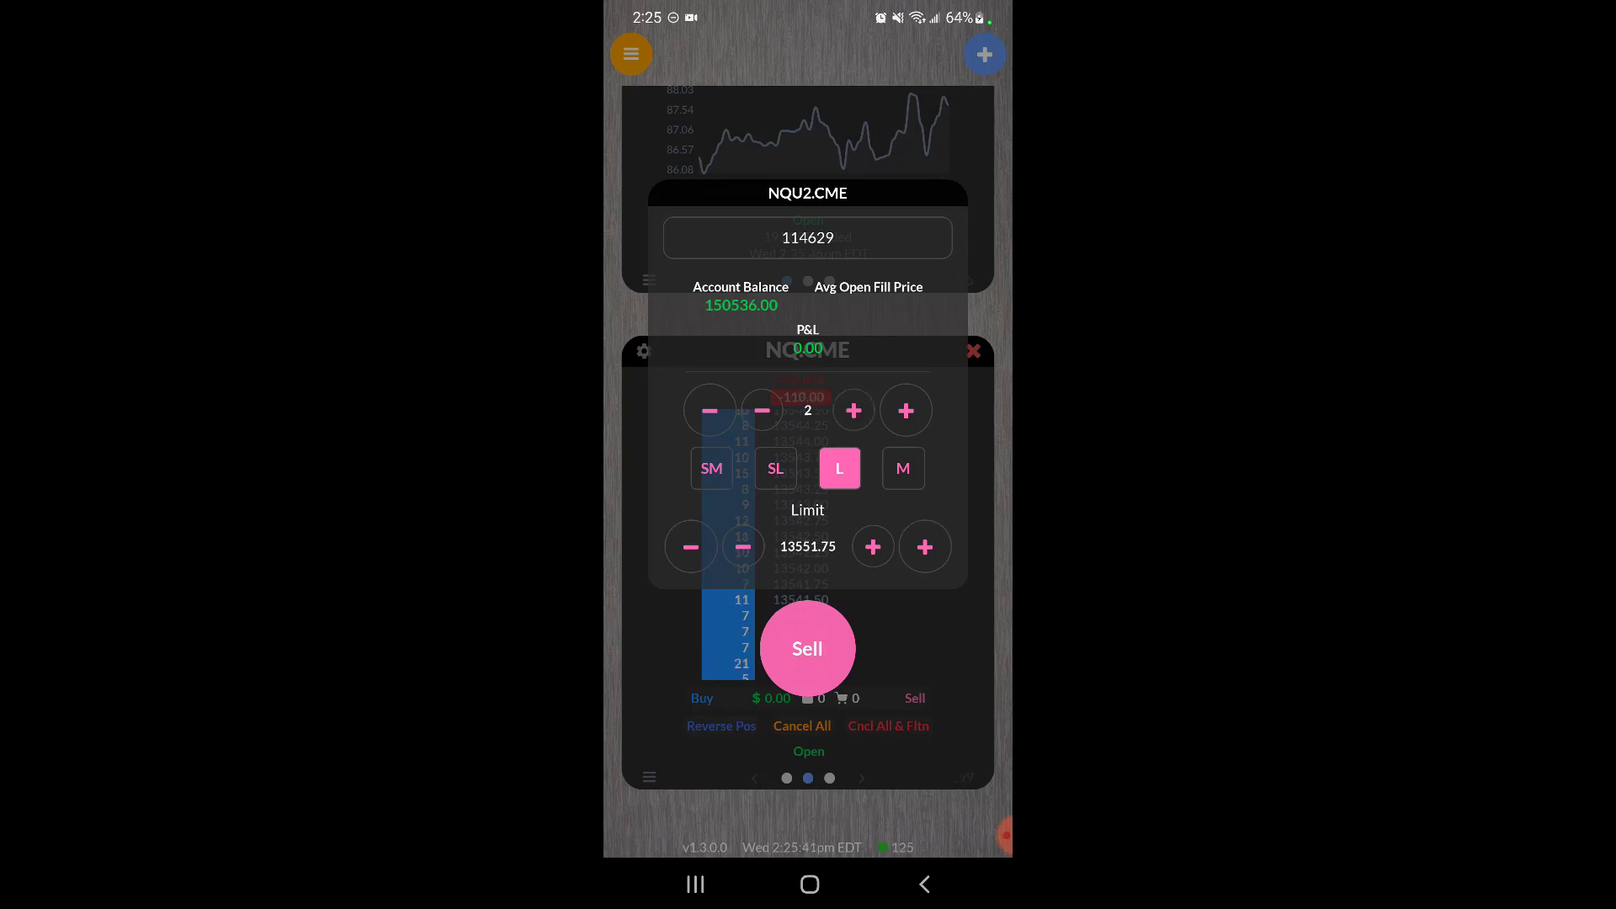
pyautogui.click(903, 468)
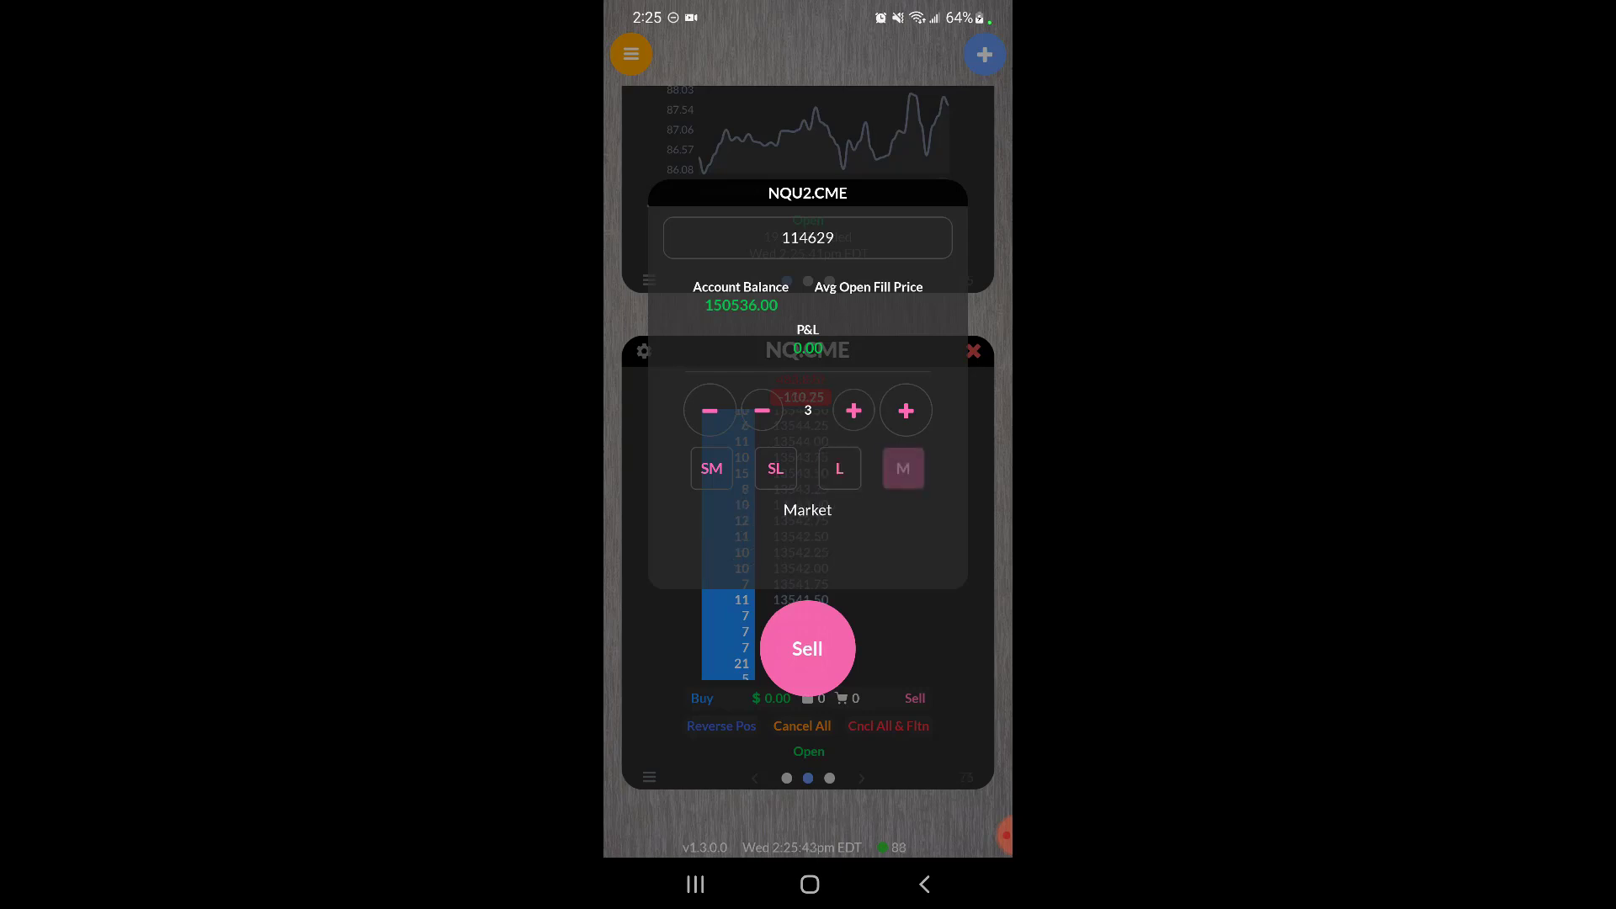
pyautogui.click(902, 468)
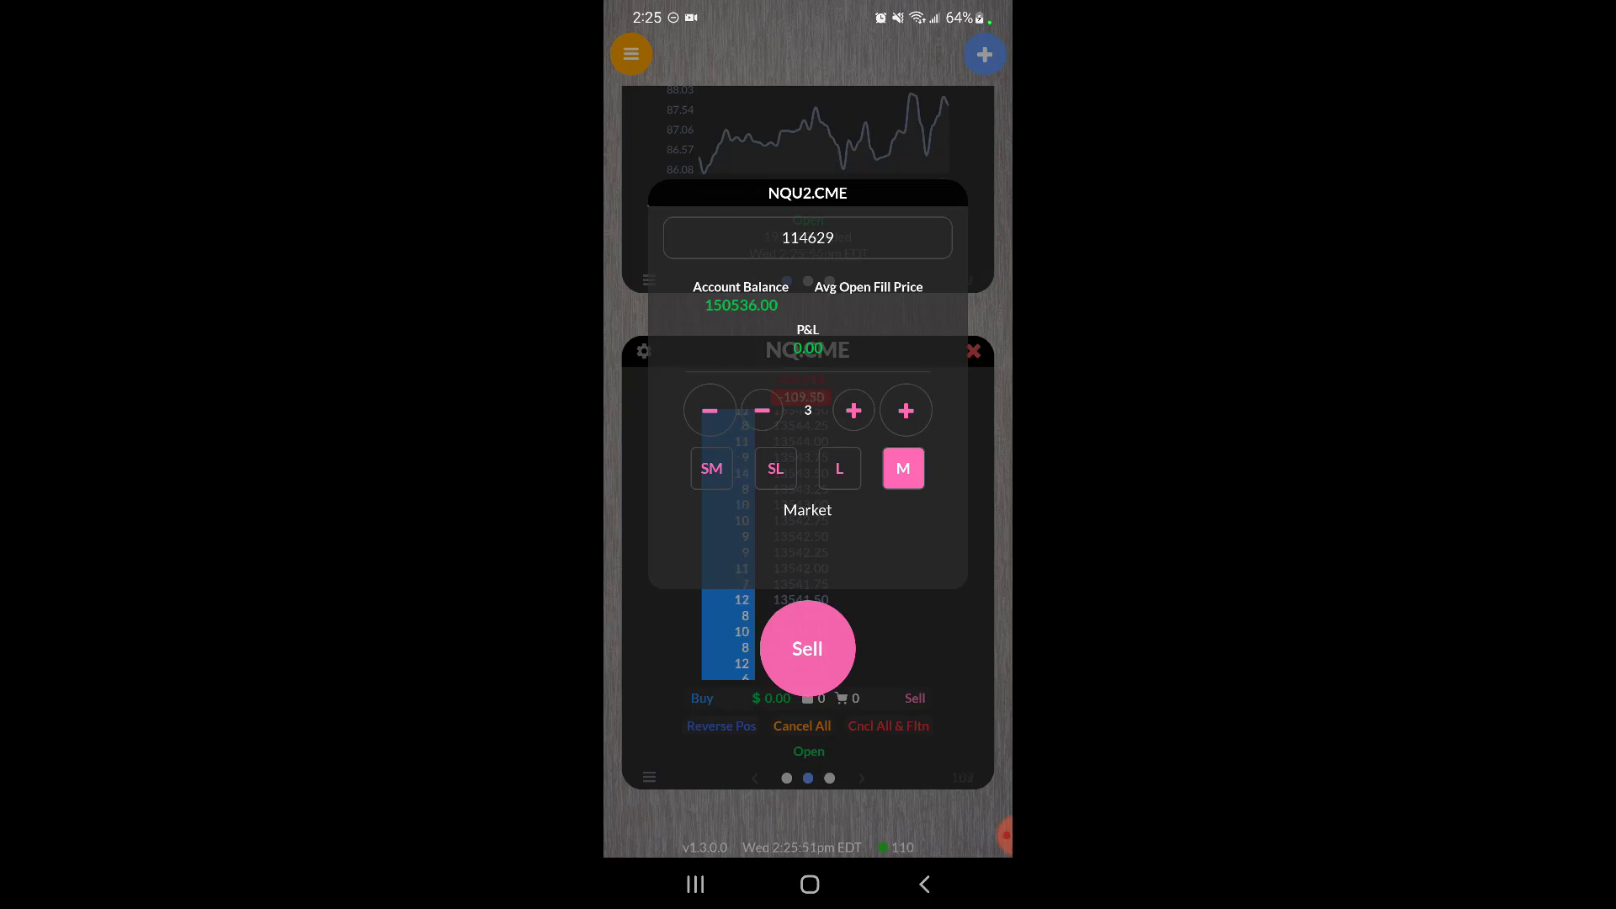
# Submit the 3-contract NQ.CME market sell, opening a short position of three.
pyautogui.click(806, 648)
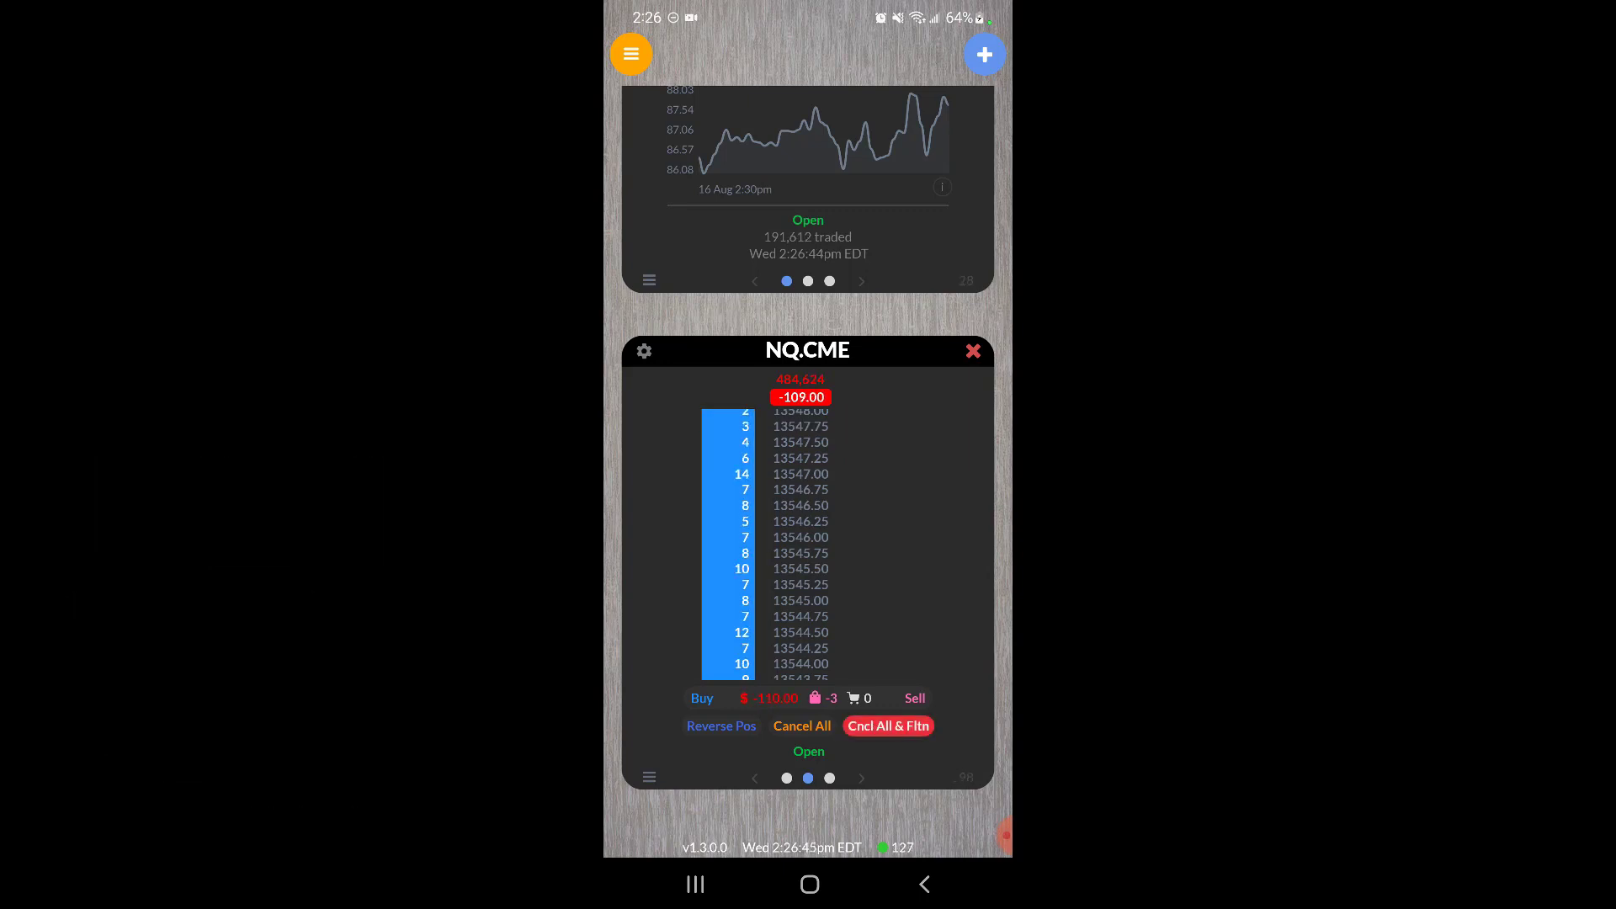
# Cancel all orders and flatten the NQ.CME short back to zero contracts.
pyautogui.click(887, 725)
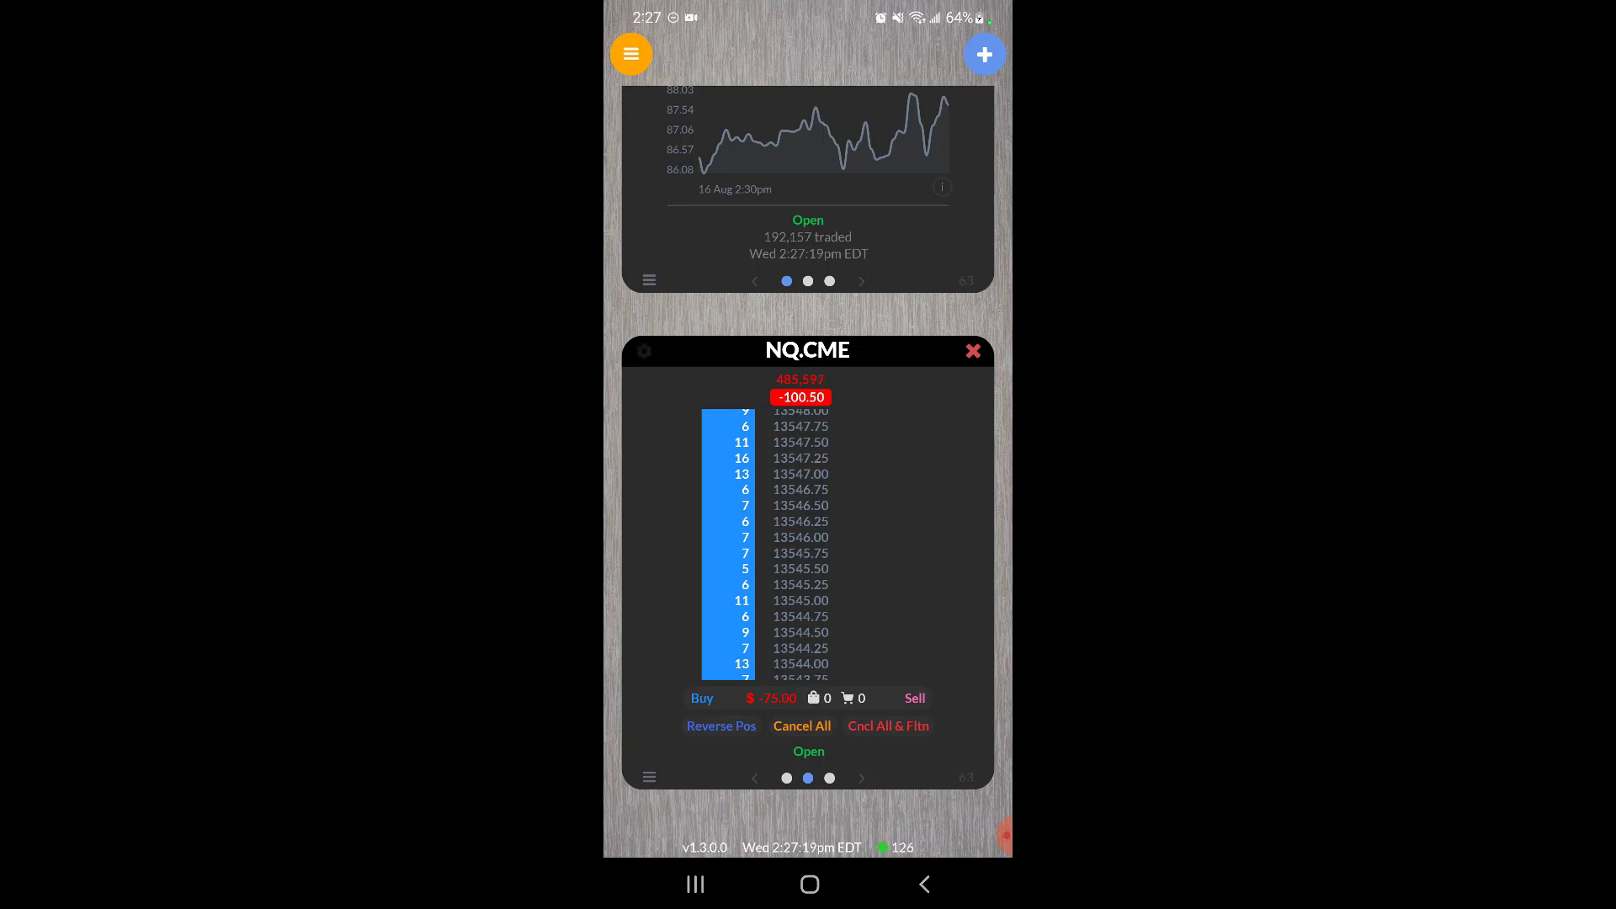
# In the NQ.CME card settings, turn Confirm Actions off and then back on.
pyautogui.click(641, 350)
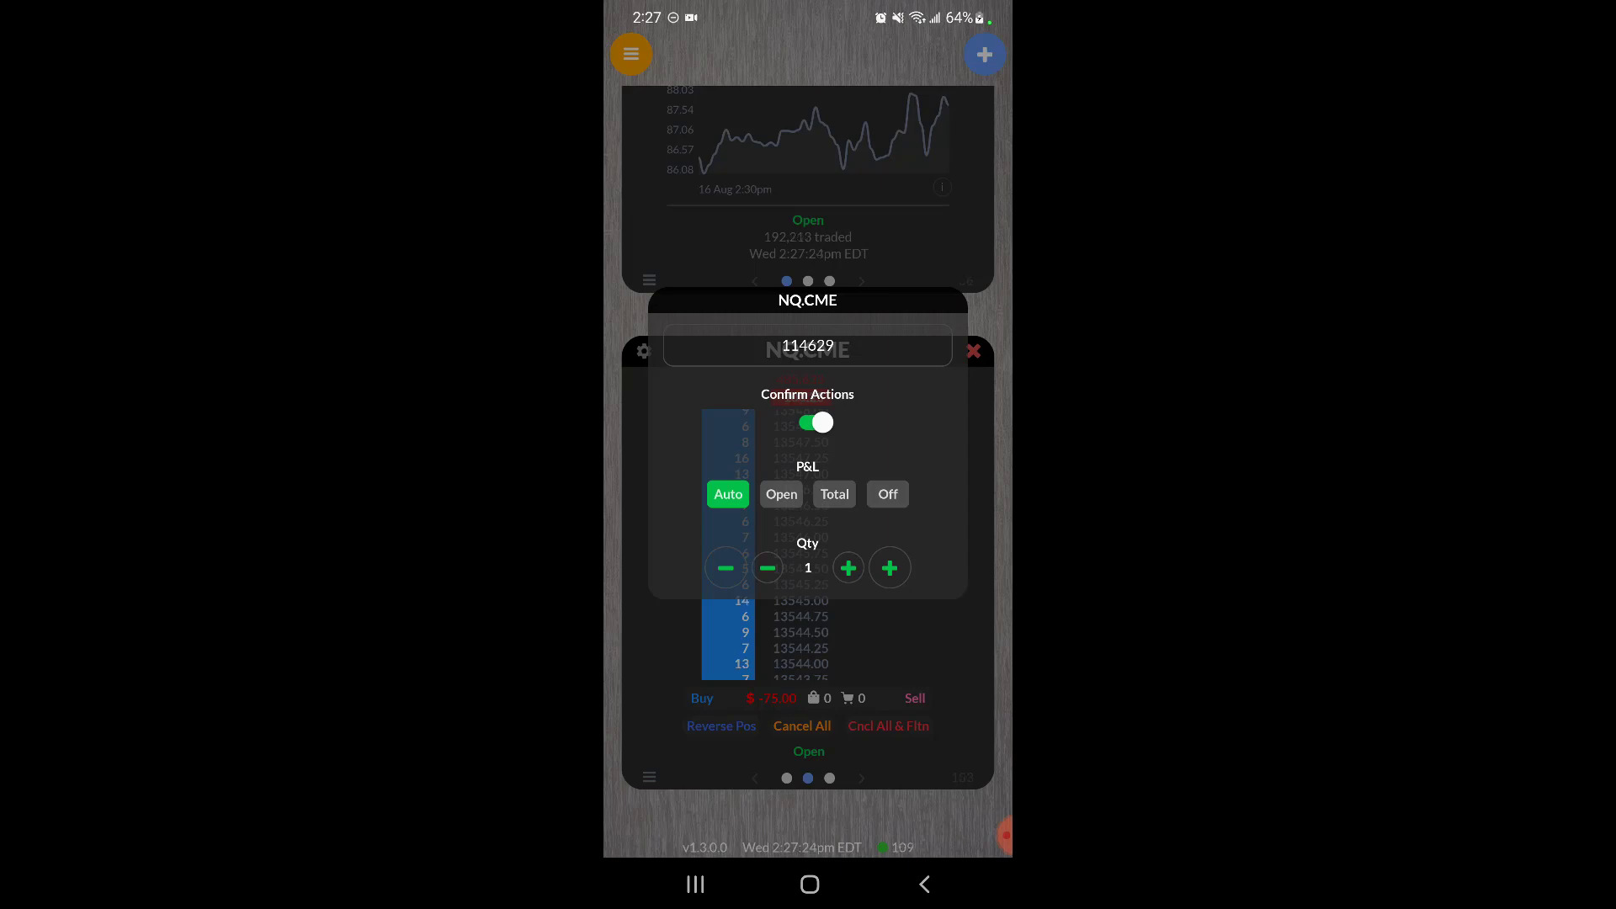
pyautogui.click(815, 422)
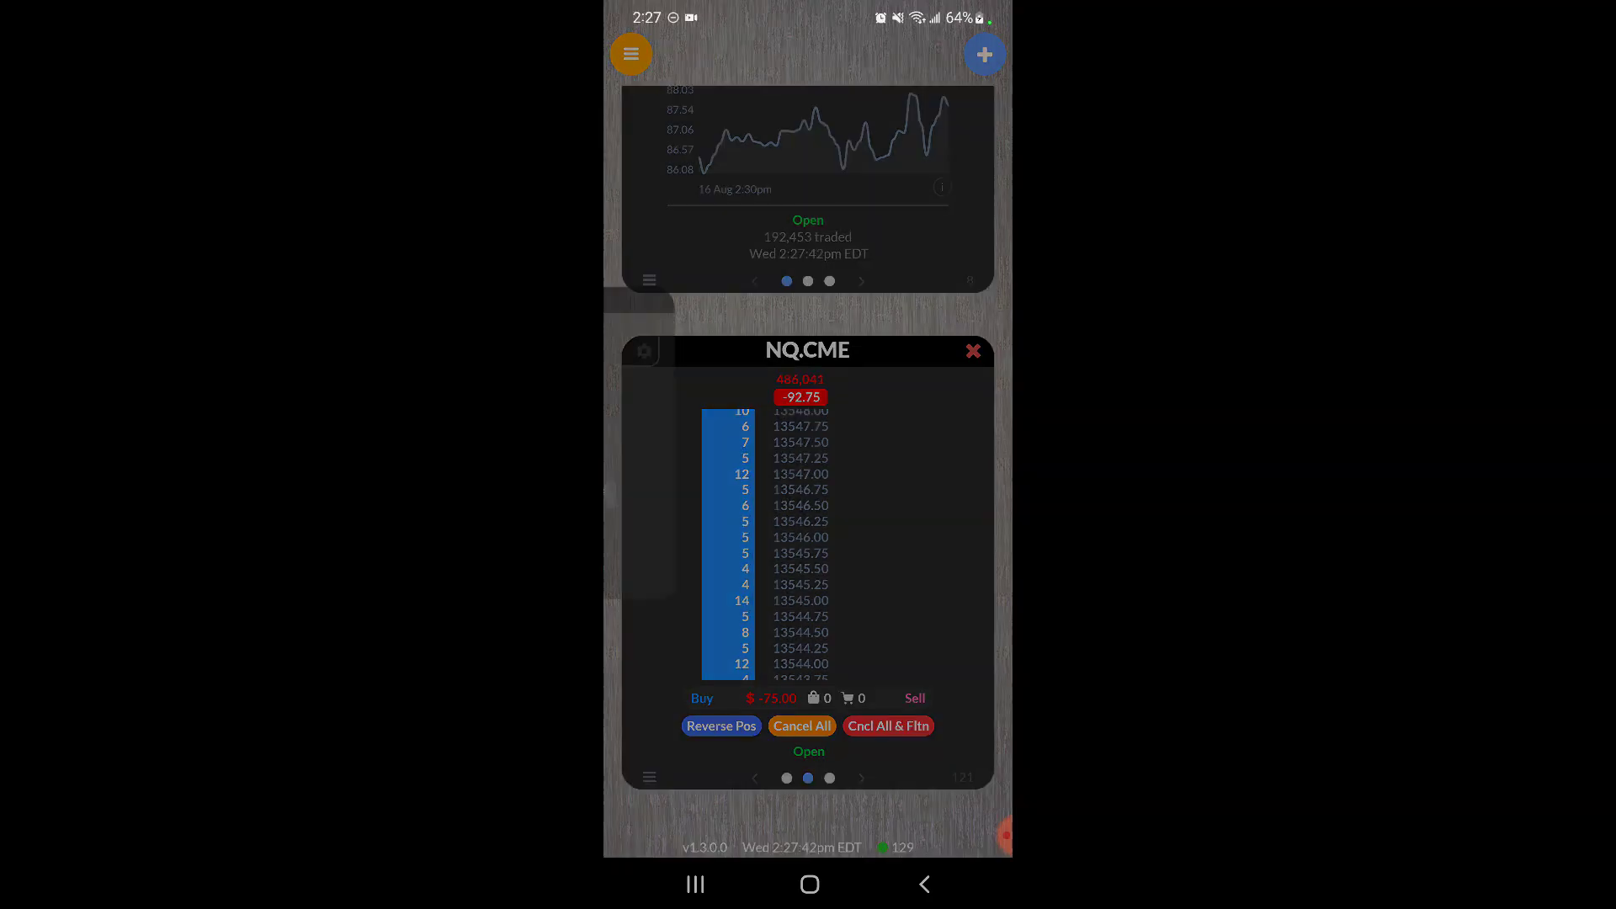
pyautogui.click(641, 350)
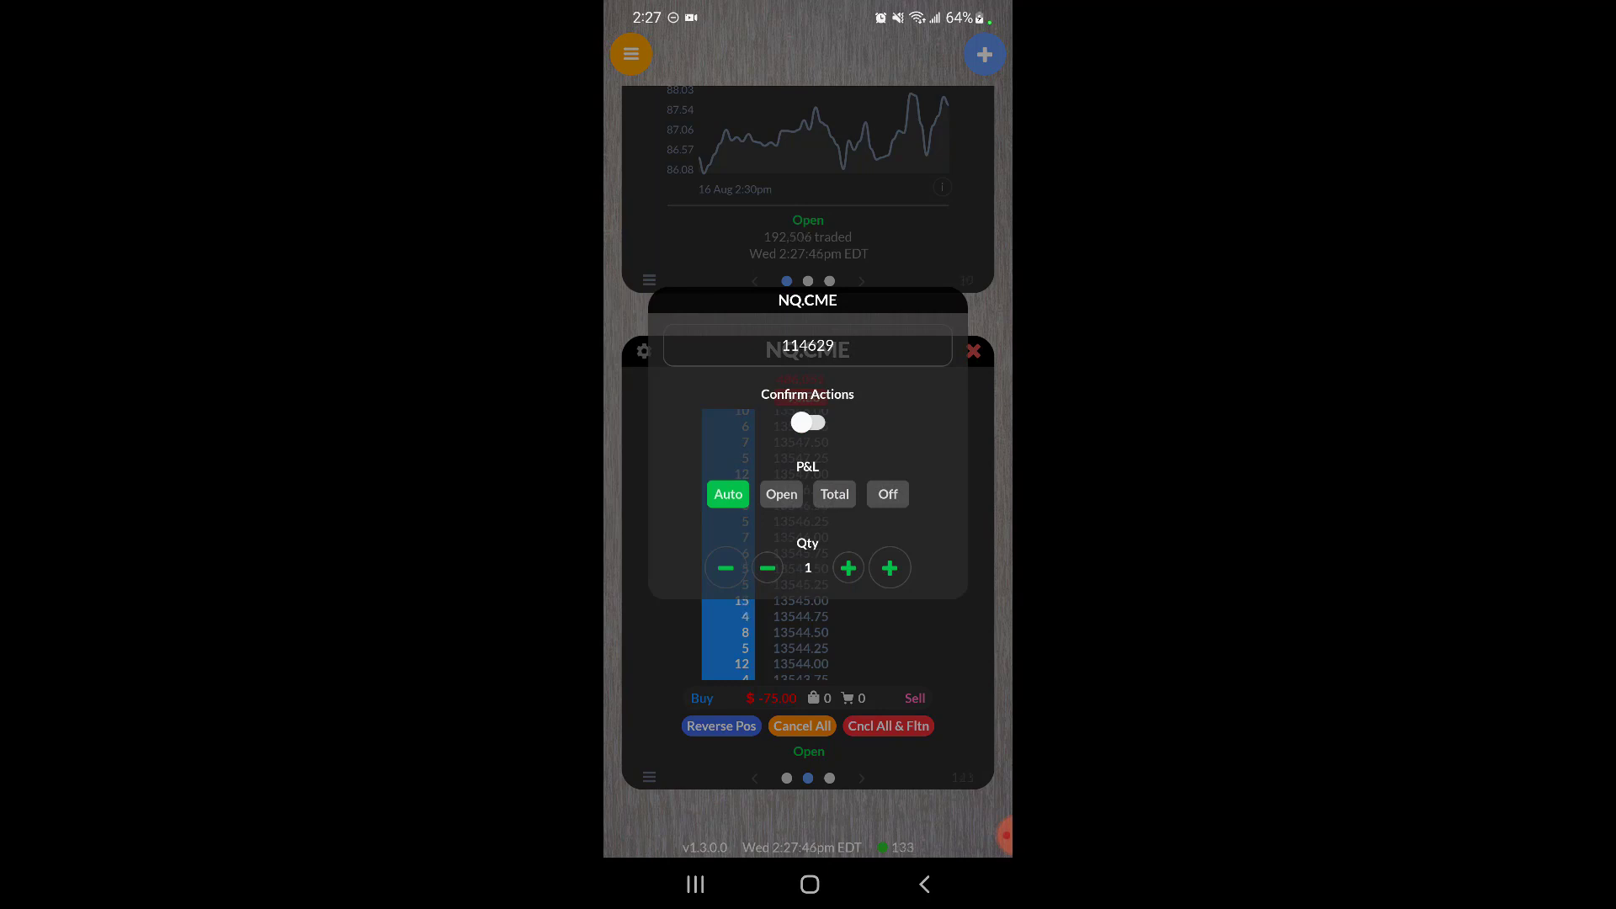
pyautogui.click(808, 422)
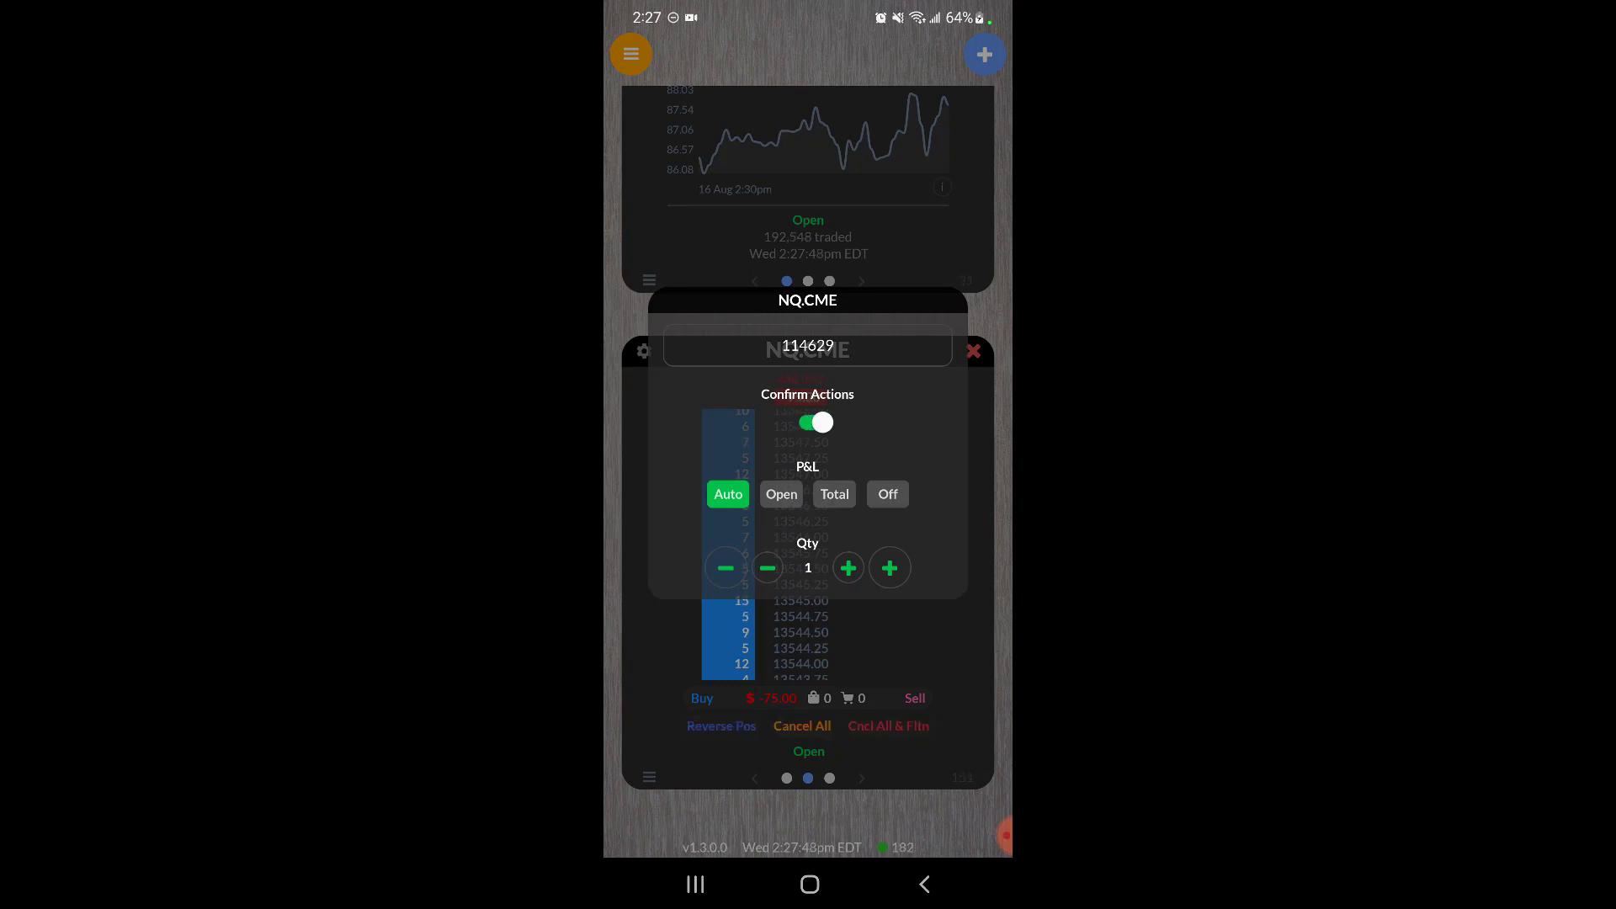